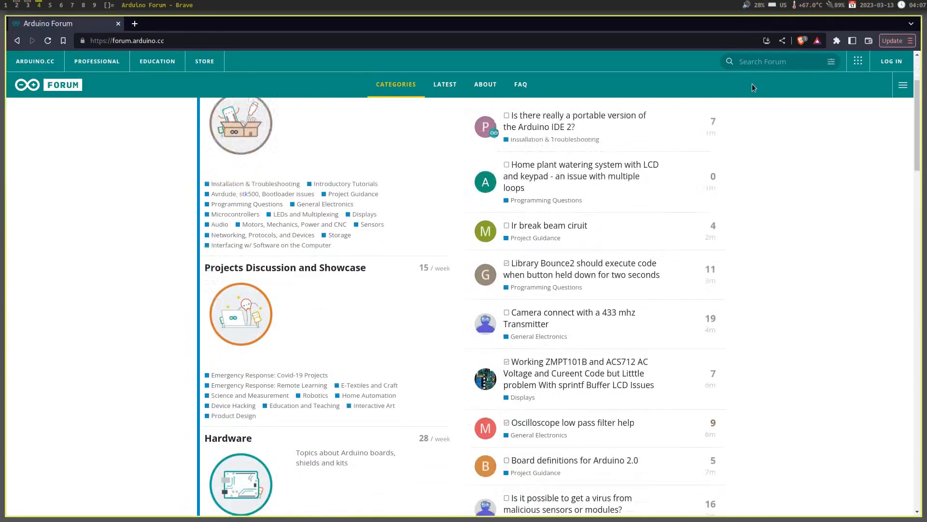
# Step: Scroll down through the DigiKey search results to the Top Results categories
pyautogui.scroll(-3)
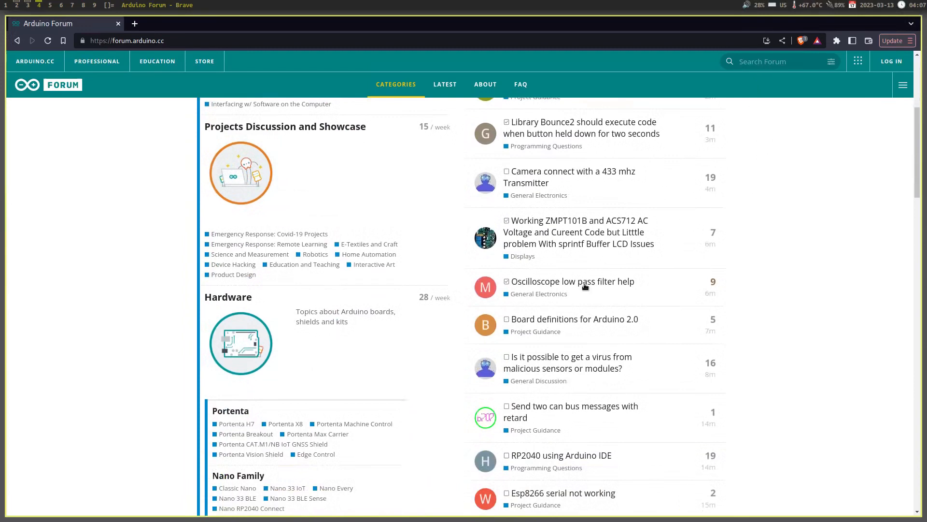
pyautogui.scroll(-3)
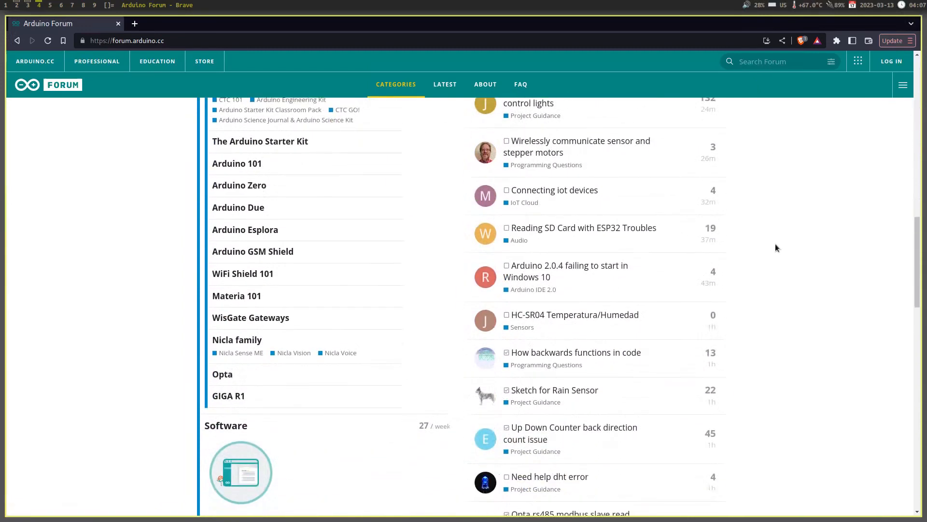
pyautogui.scroll(-3)
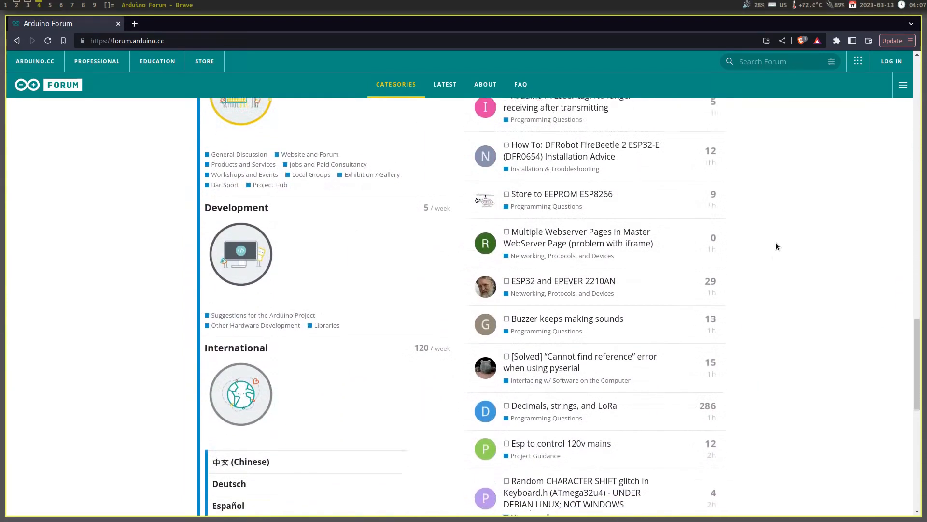
pyautogui.scroll(-3)
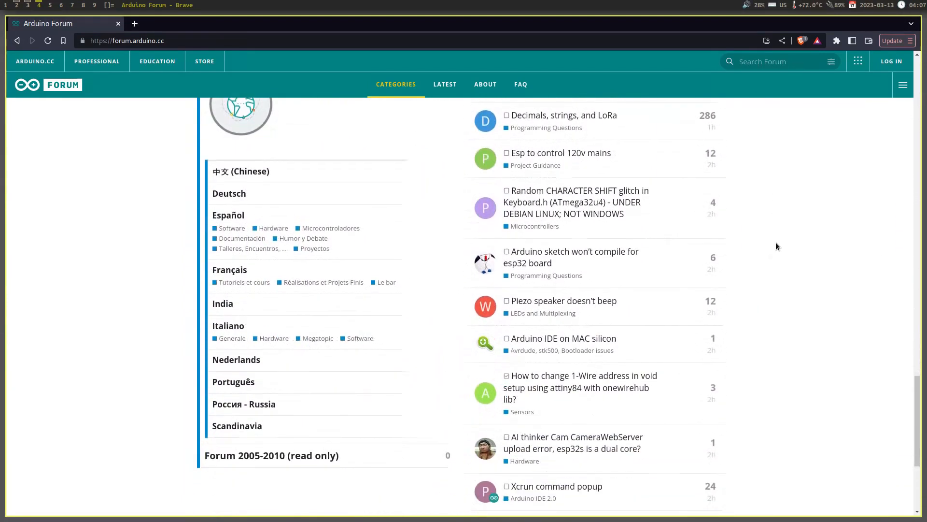
pyautogui.scroll(-3)
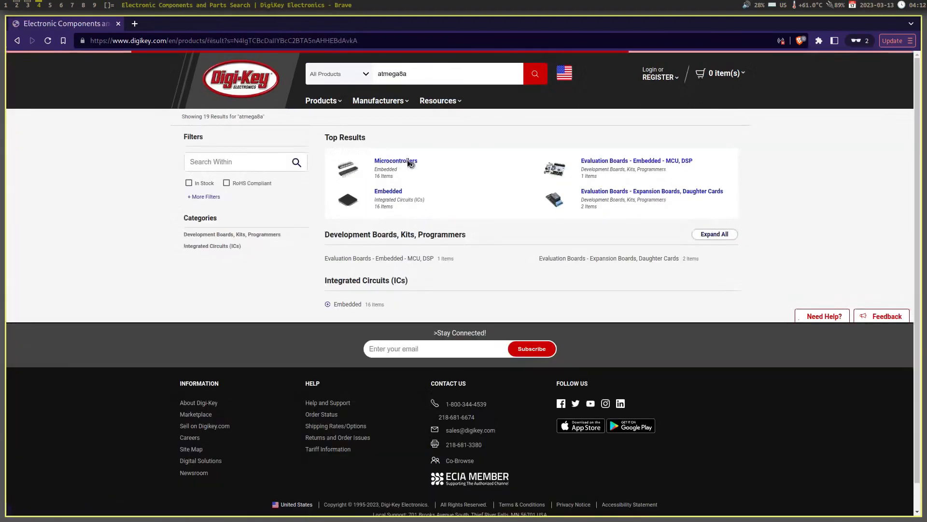
# Step: Open the Microcontrollers category for ATMEGA8A and reach the parts table with stock and prices
pyautogui.click(396, 160)
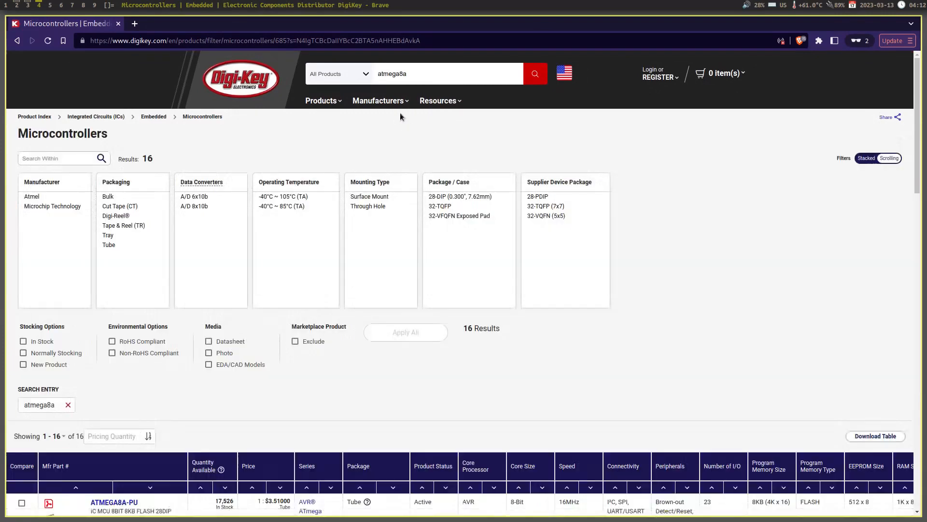
pyautogui.scroll(-3)
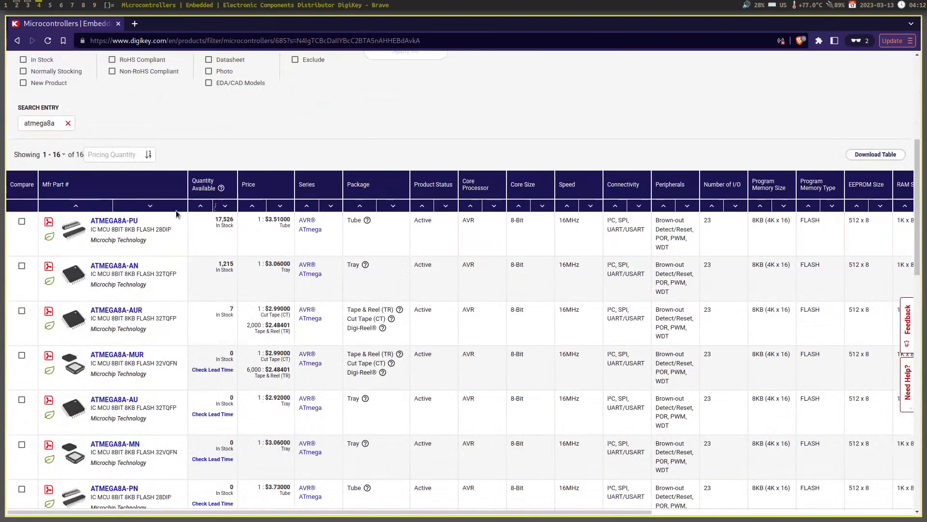
pyautogui.click(114, 220)
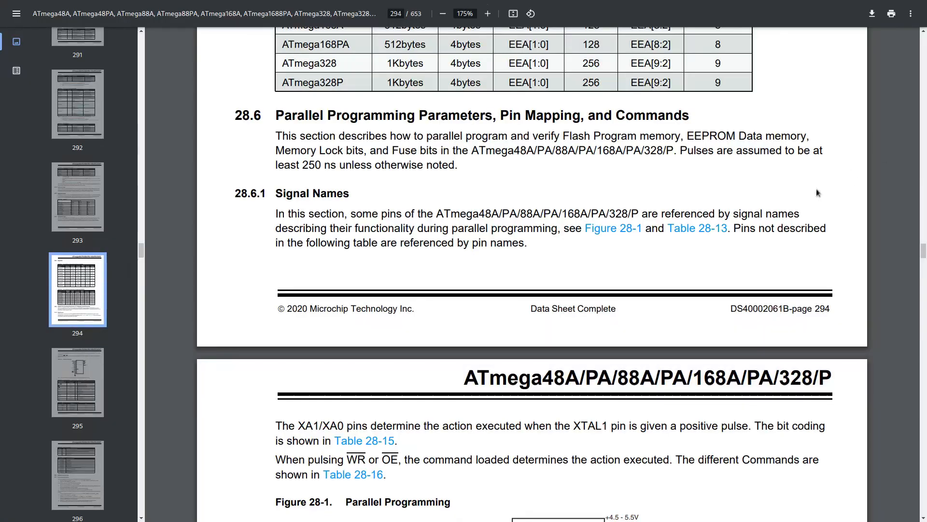
# Step: Scroll through datasheet pages 295–296 to read the parallel programming pin-mapping tables
pyautogui.scroll(-3)
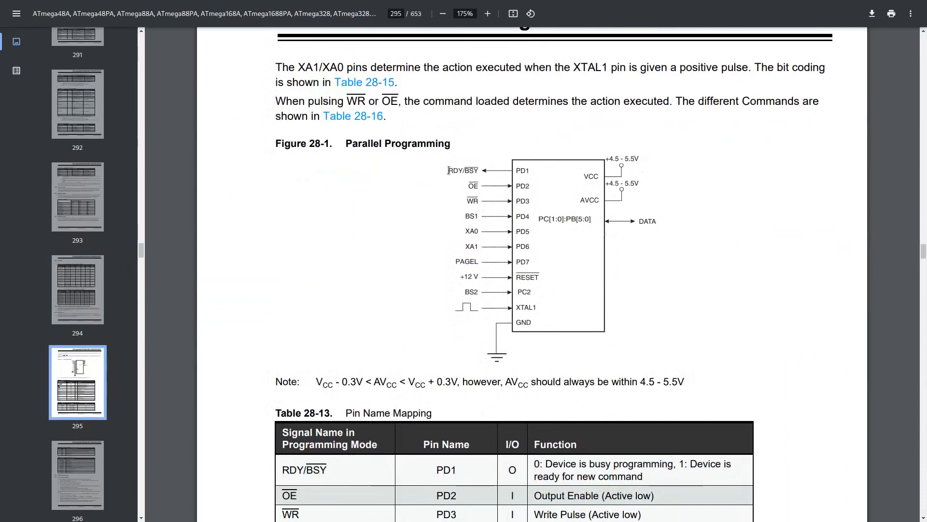
pyautogui.scroll(-3)
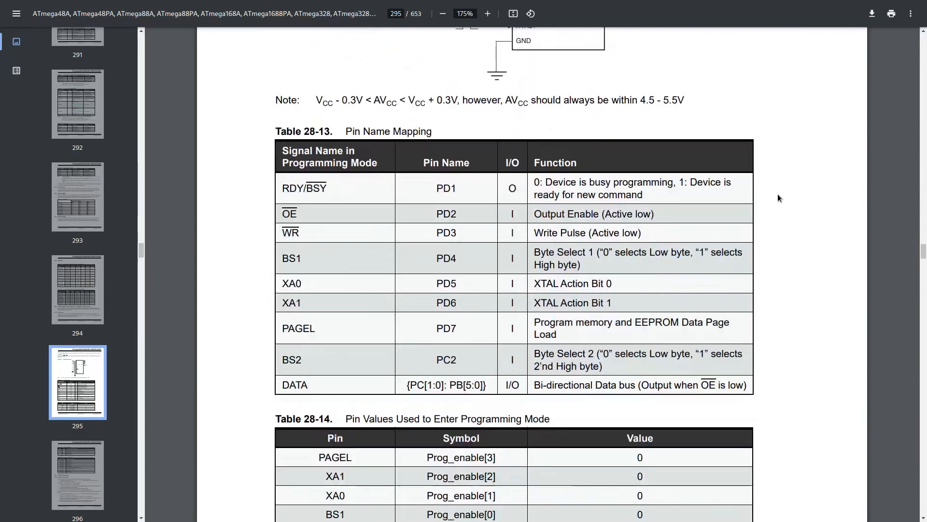
pyautogui.scroll(-3)
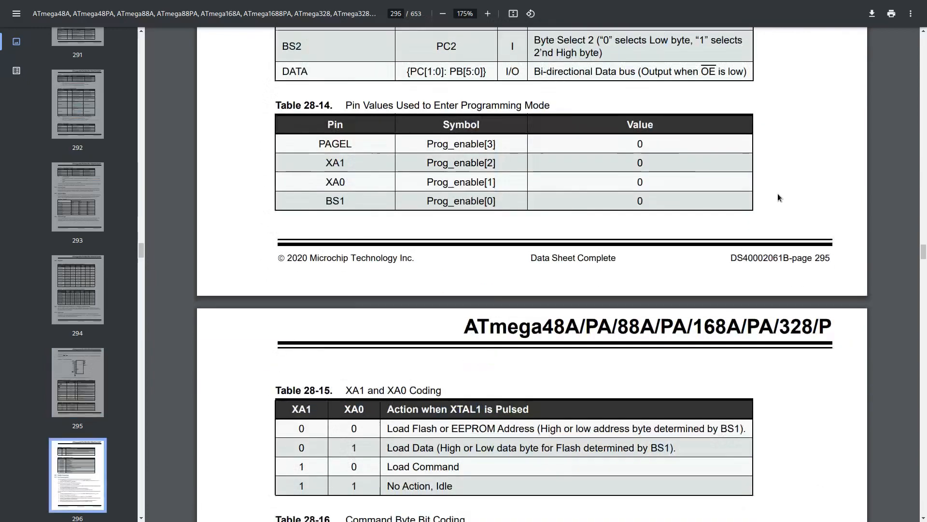
pyautogui.scroll(-3)
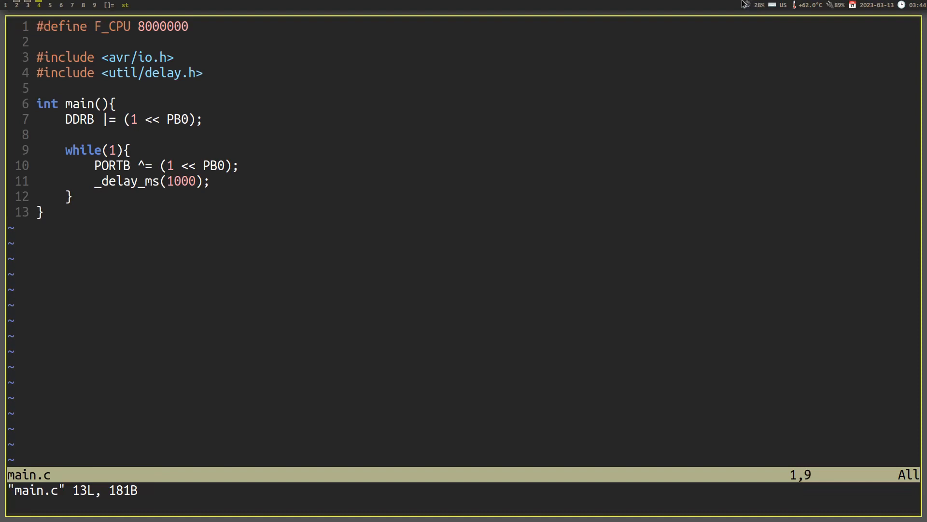
# Step: Leave the blink program in Vim and bring up the ATMEL-ICE page on microchip.com
pyautogui.press('i')
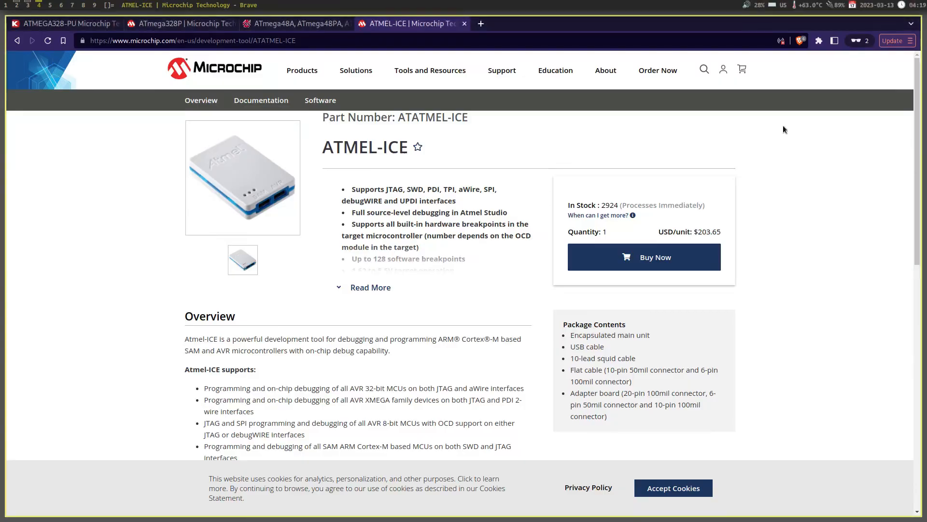
# Step: Review the ATMEL-ICE product page stock and pricing details
pyautogui.scroll(-3)
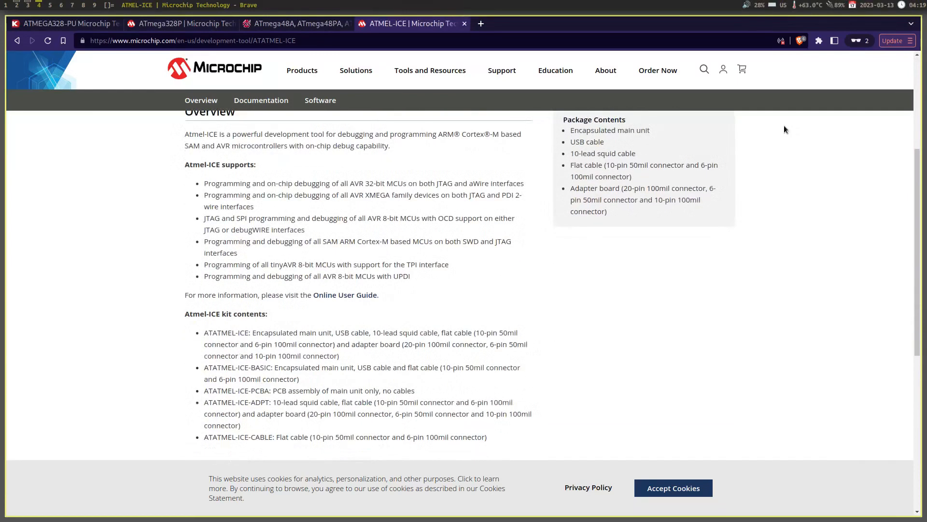
pyautogui.scroll(-3)
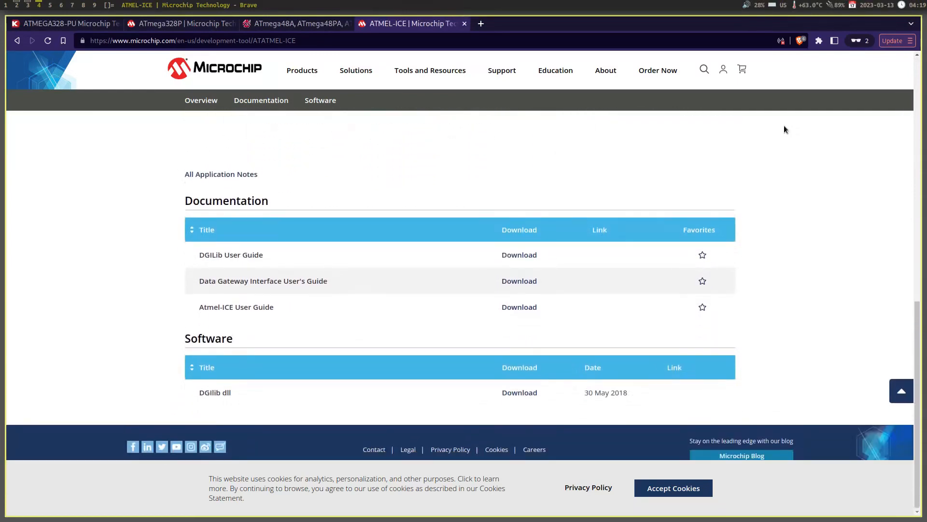
pyautogui.scroll(3)
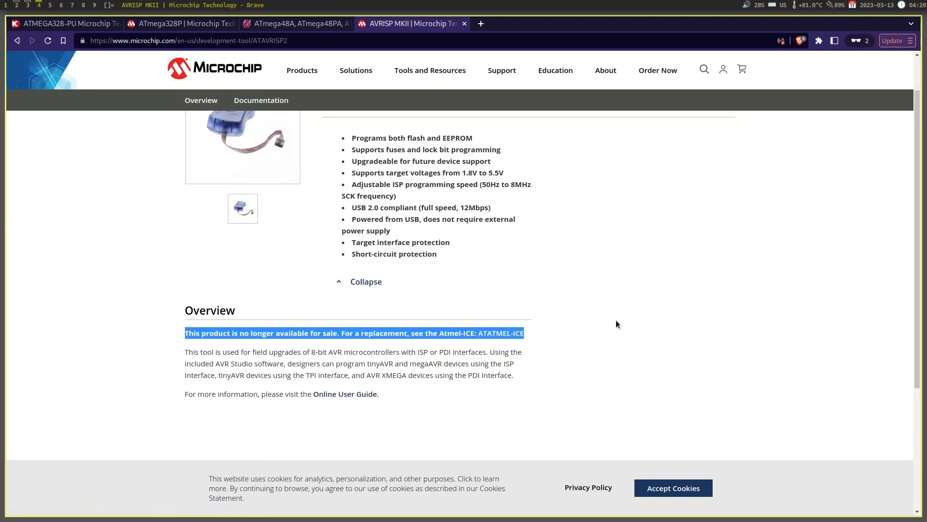
# Step: Open the retired AVRISP MKII page and browse AVRISP MKII clone listings on AliExpress
pyautogui.click(526, 23)
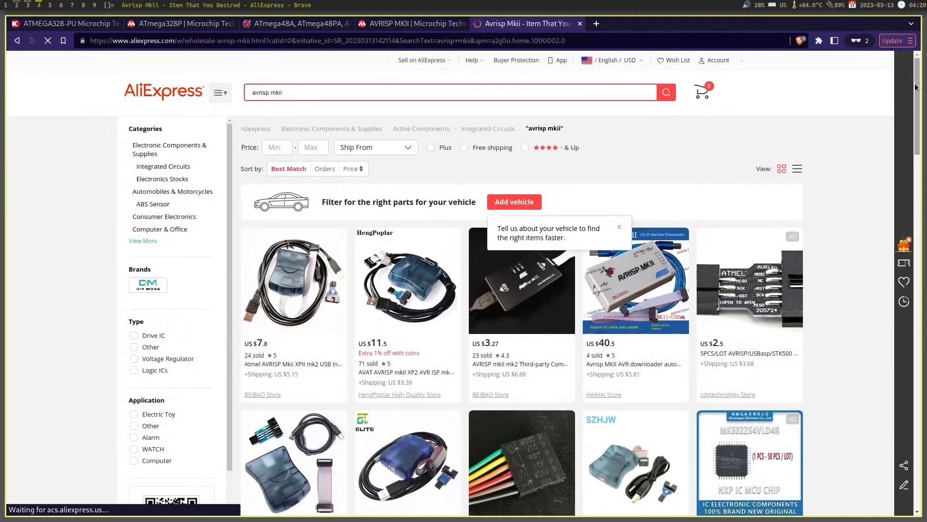
pyautogui.scroll(-3)
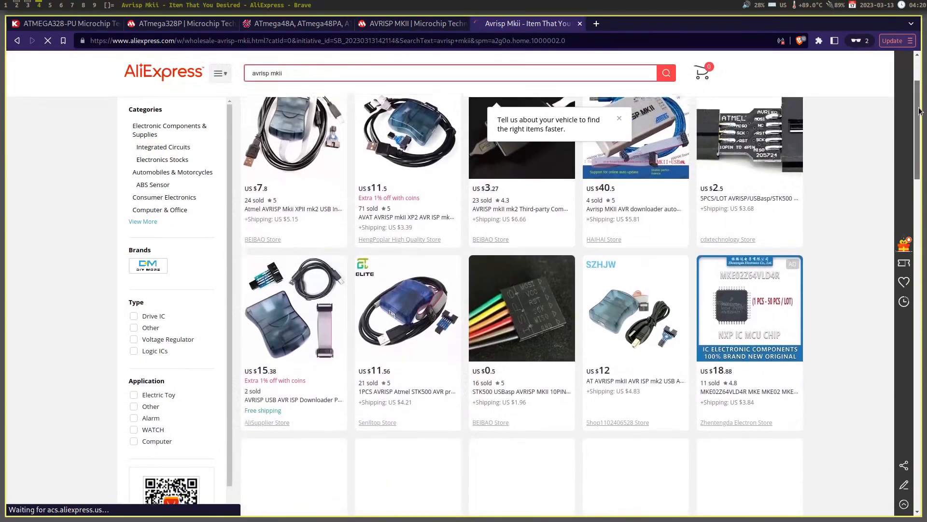
pyautogui.scroll(-3)
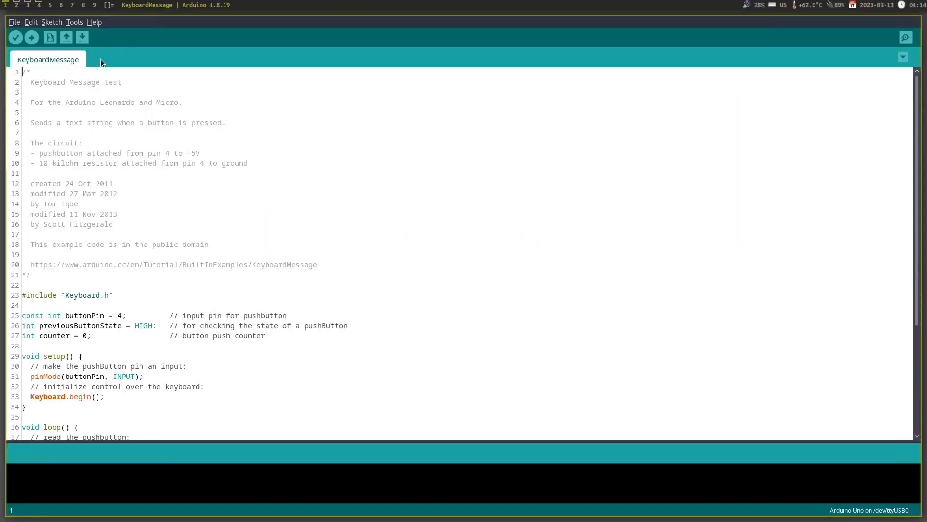
# Step: Load the ArduinoISP example sketch from the File menu in place of KeyboardMessage
pyautogui.click(13, 22)
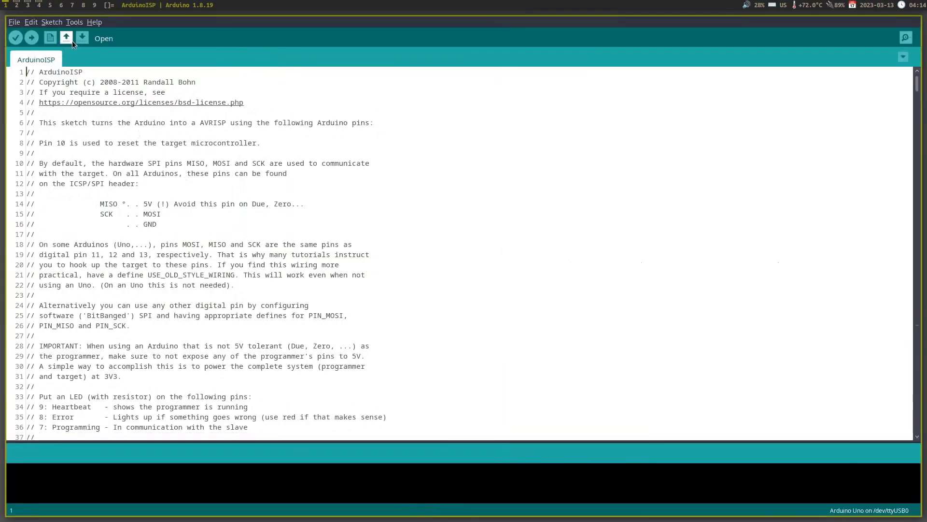
pyautogui.click(74, 23)
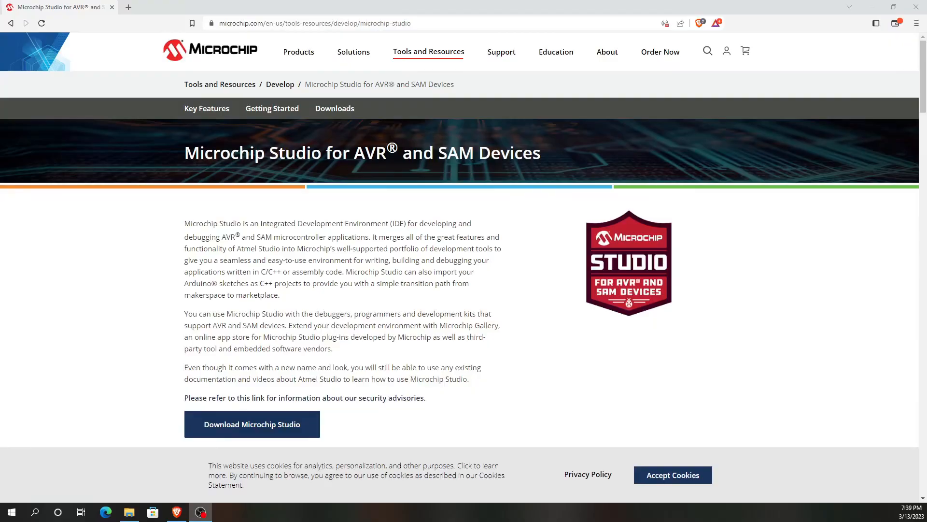
# Step: Download and run the Microchip Studio web installer, continuing setup with AVR, UC3 and SAM selected
pyautogui.scroll(-3)
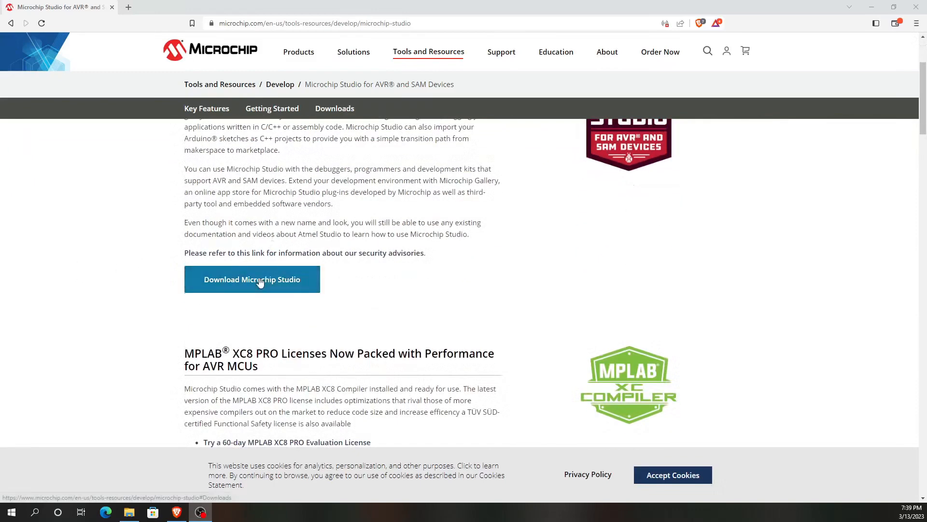
pyautogui.click(251, 279)
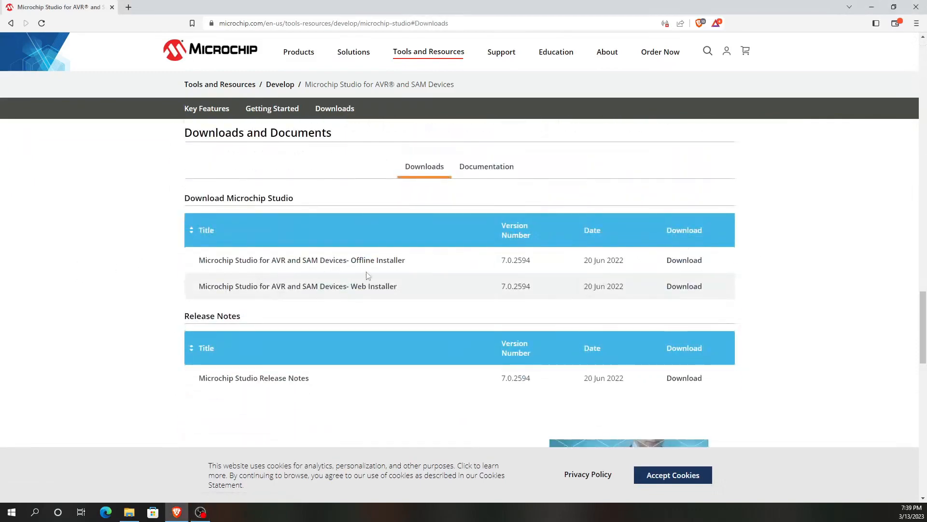
pyautogui.click(684, 286)
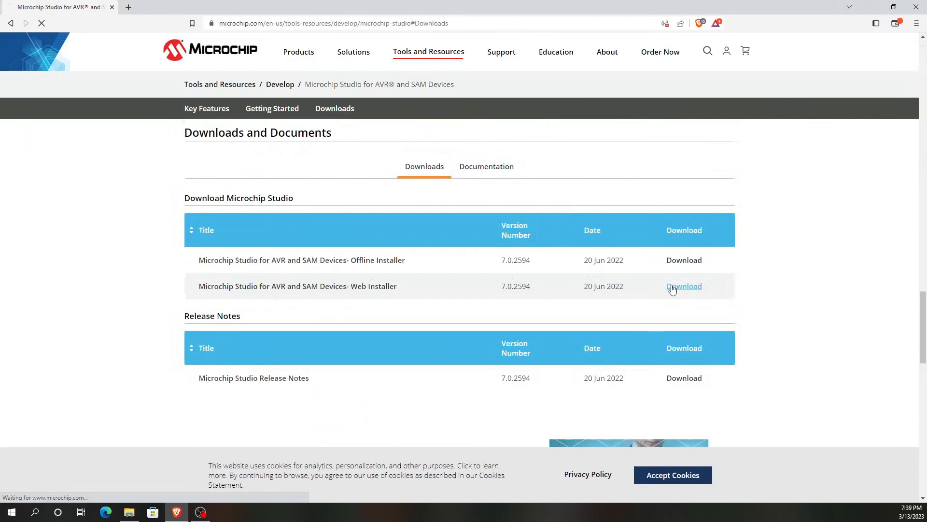
pyautogui.click(684, 286)
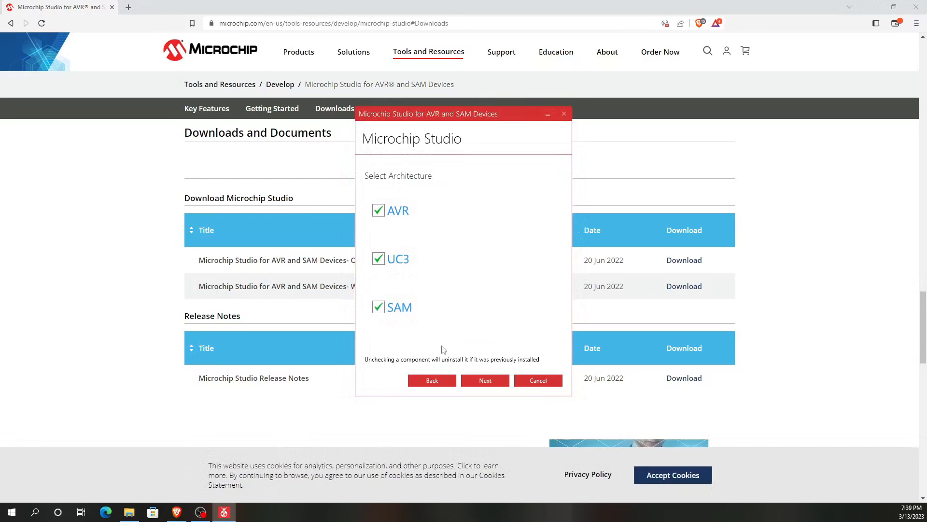
pyautogui.click(484, 381)
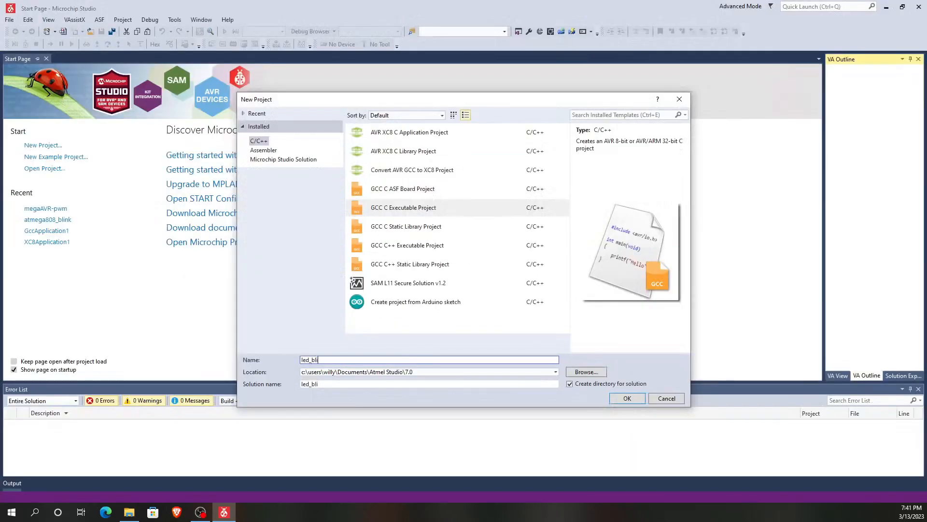
# Step: Create the GCC C executable project led_blink and select ATmega328P as the target device
pyautogui.click(627, 398)
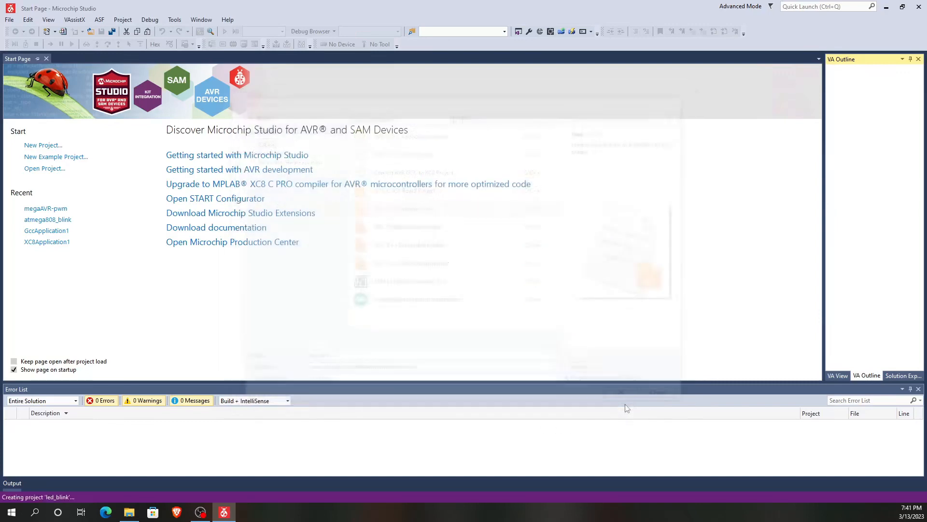
pyautogui.write('atmega328')
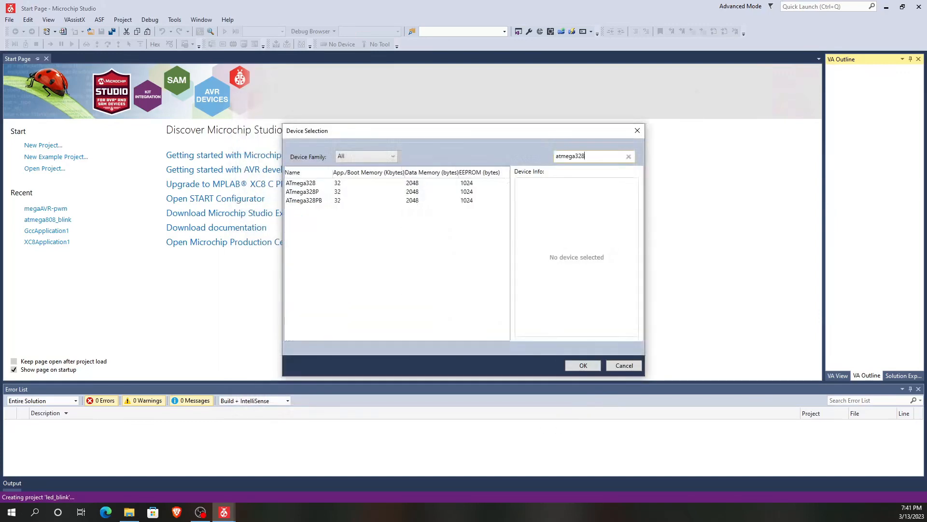
pyautogui.click(303, 191)
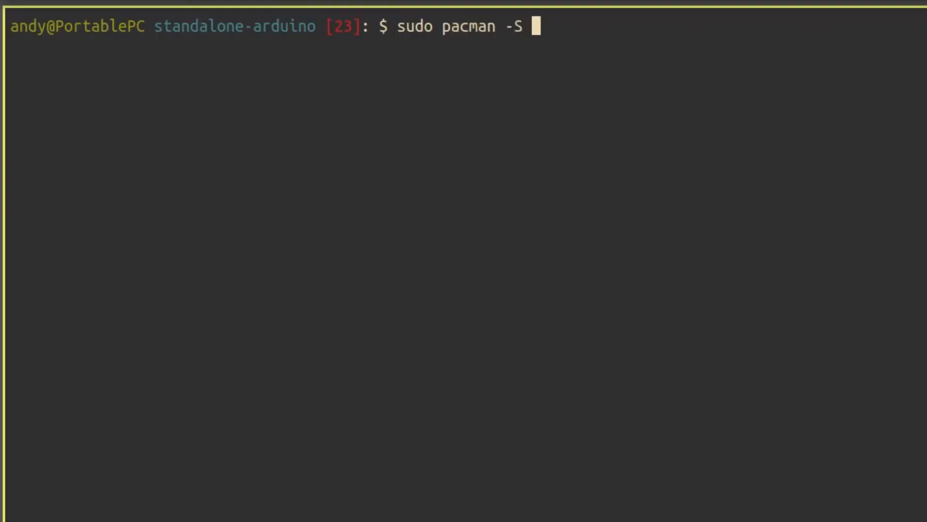
# Step: Install avr-gcc with sudo pacman -S, then launch Vim on main.c
pyautogui.write('avr-gcc')
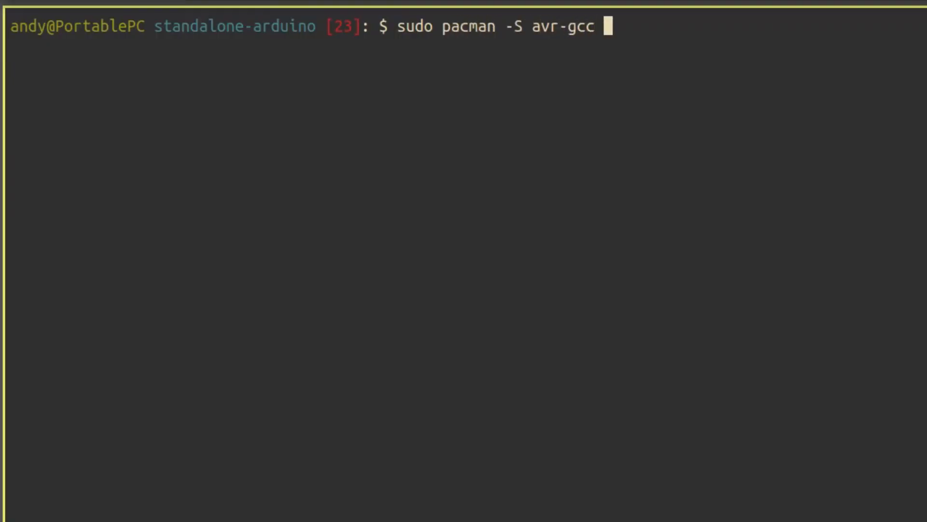
pyautogui.write('avr')
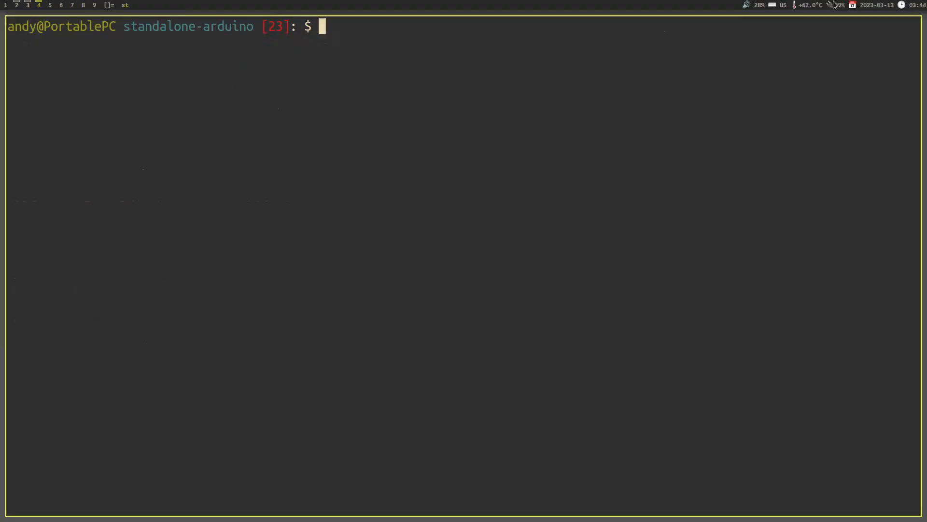
pyautogui.write('vim main.c')
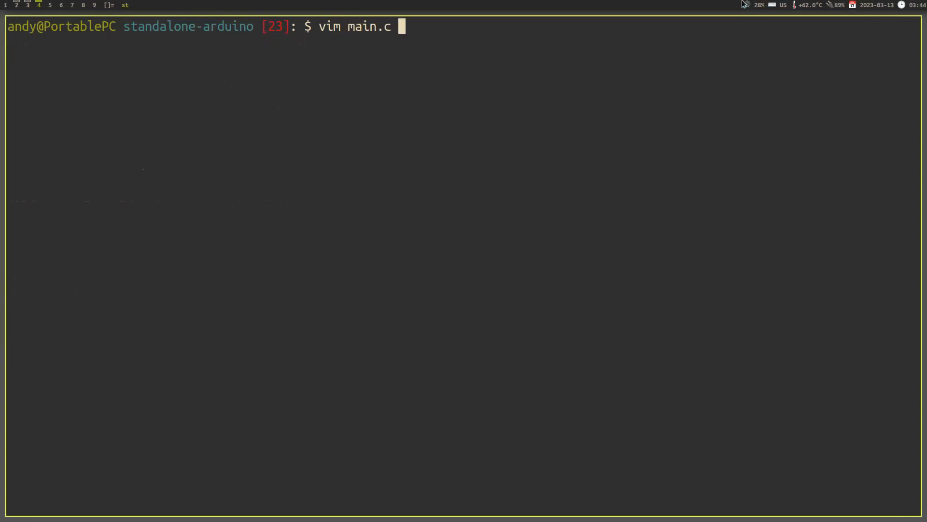
pyautogui.press('Return')
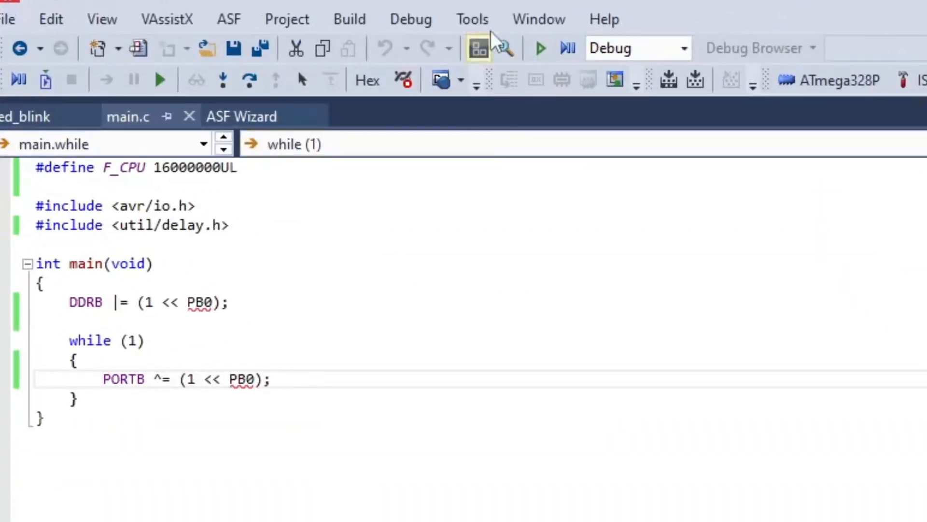
pyautogui.moveTo(414, 125)
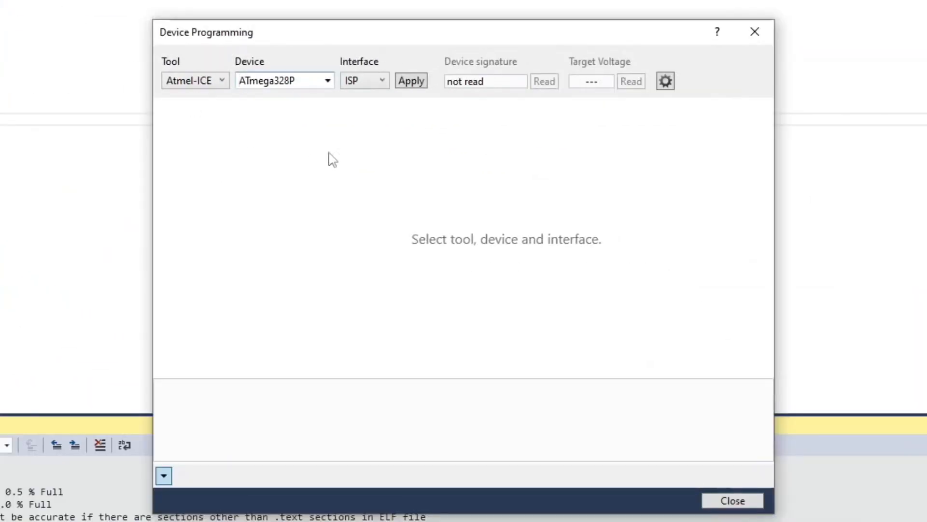
# Step: Apply Atmel-ICE, ATmega328P and ISP in the Device Programming dialog
pyautogui.click(410, 80)
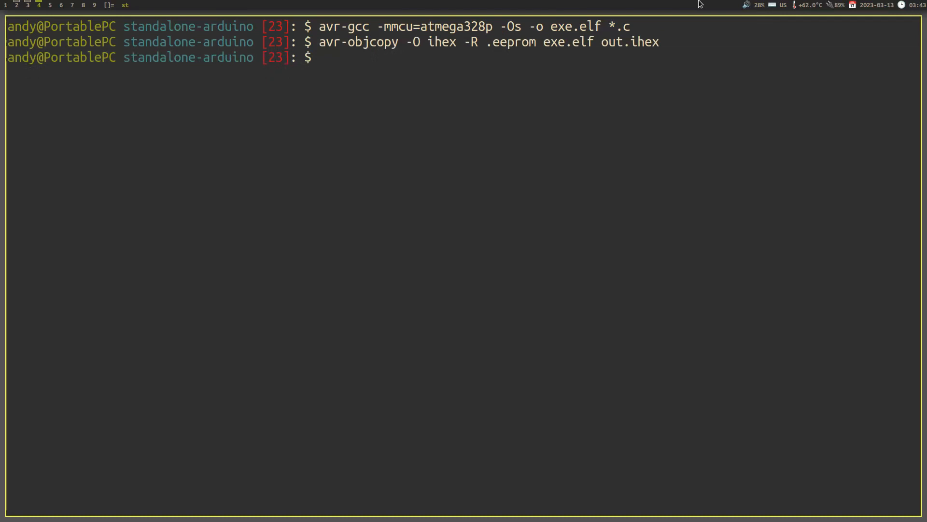
# Step: Enter the avrdude command to flash out.ihex to the atmega328p via atmelice_isp at 19600 baud
pyautogui.write('sudo avrdude -p atmega328p -b 19600 -c atmelice_isp -U flash:w:out.ihex:i')
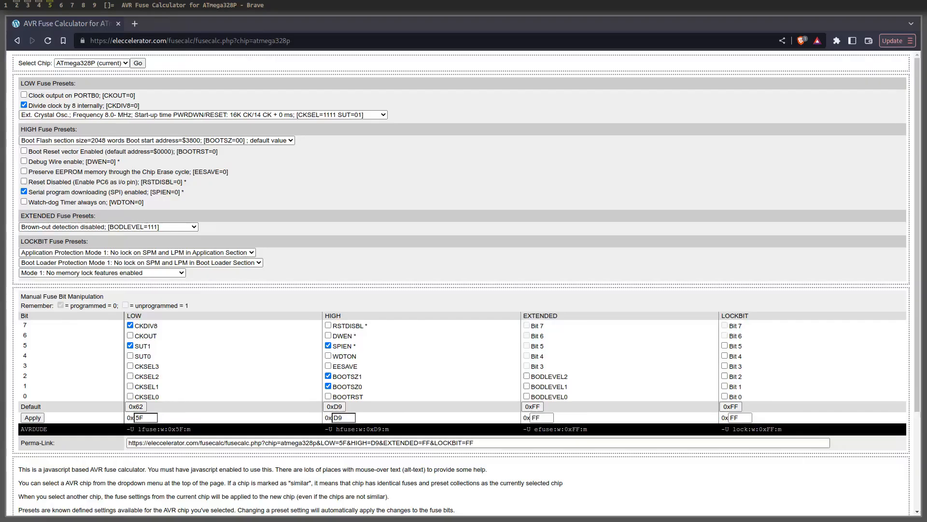
# Step: Set the LOW fuse clock to Int. RC Osc. 8 MHz default, giving low 0x62 and high 0xD9
pyautogui.click(23, 105)
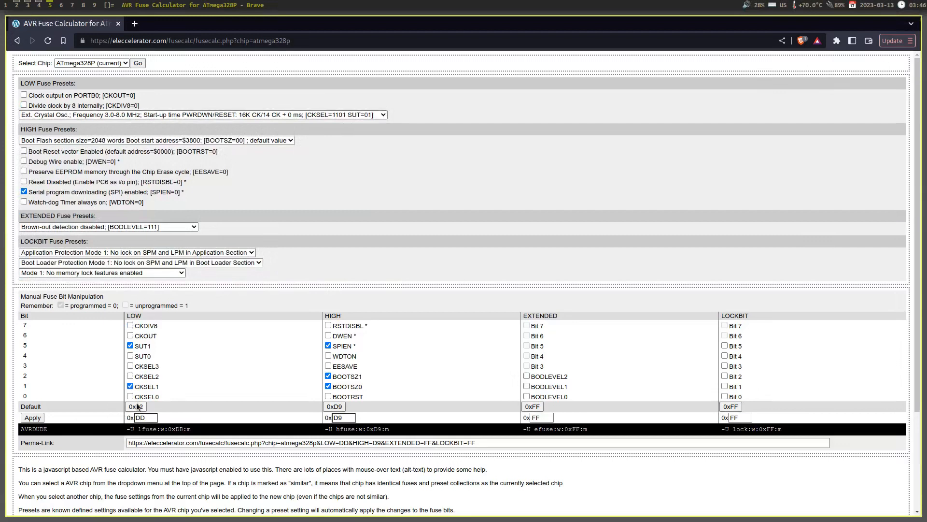
pyautogui.click(24, 105)
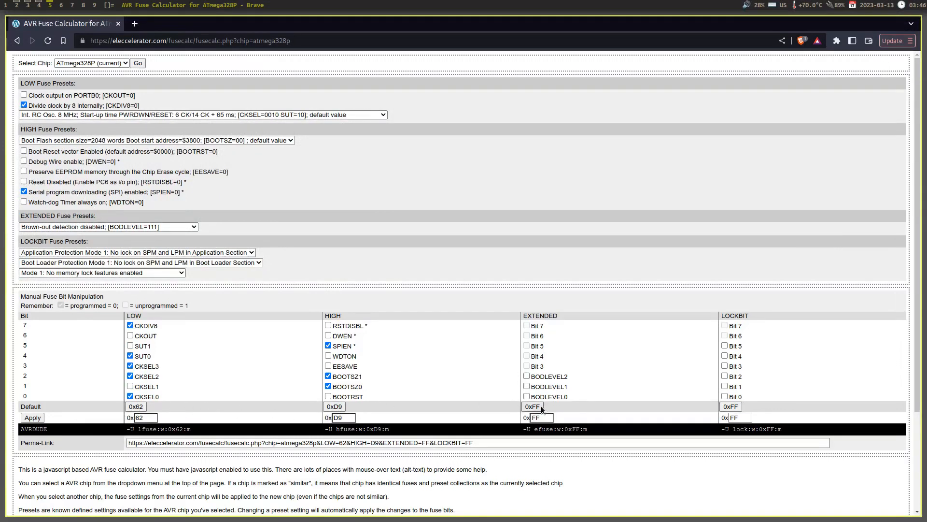
pyautogui.moveTo(126, 431)
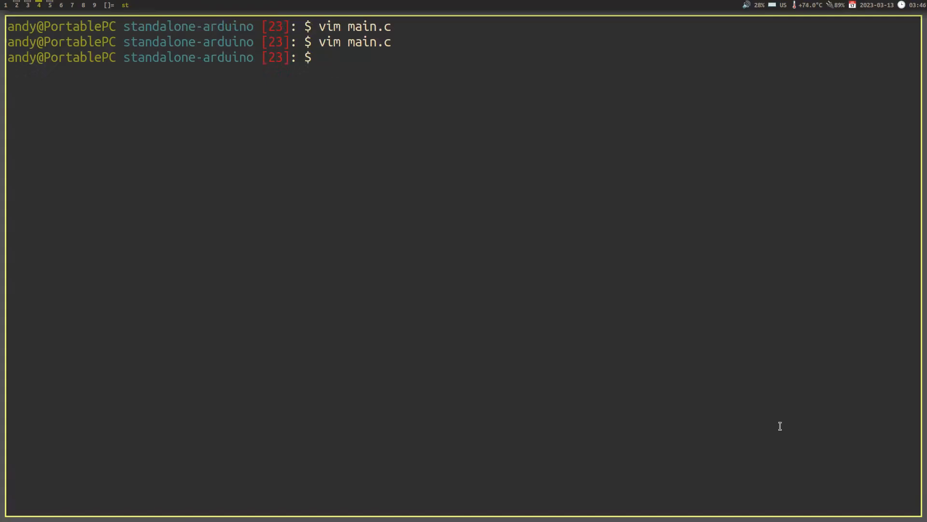
# Step: Enter the avrdude command to flash out.ihex to the atmega328p via atmelice_isp at 19600 baud
pyautogui.write('sudo avrdude -p atmega328p -b 19600 -c atmelice_isp -U flash:w:out.ihex:i')
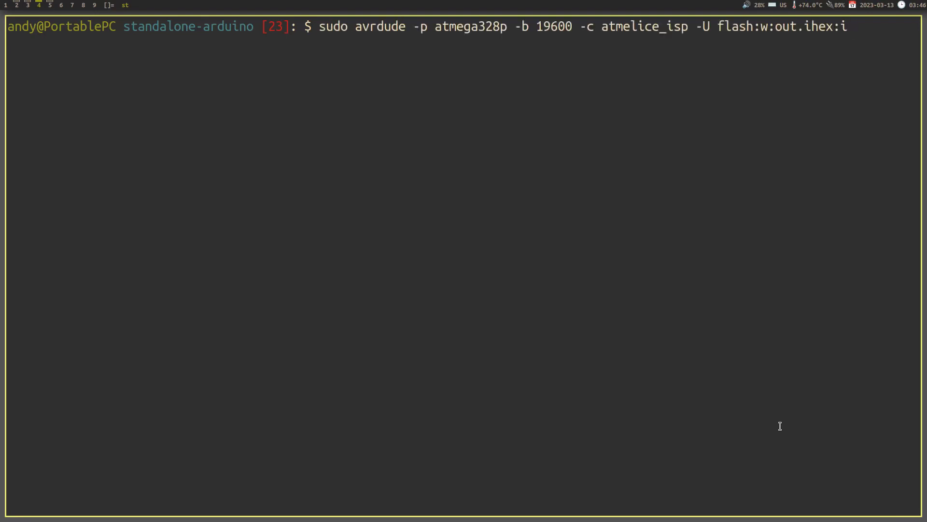